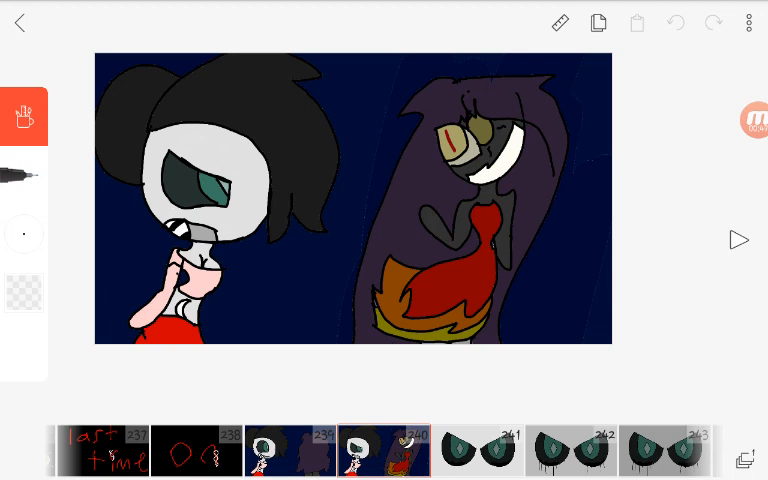
Scrub the timeline past the Slender frames to the black 'I hour later' title card frame.
left_click(384, 450)
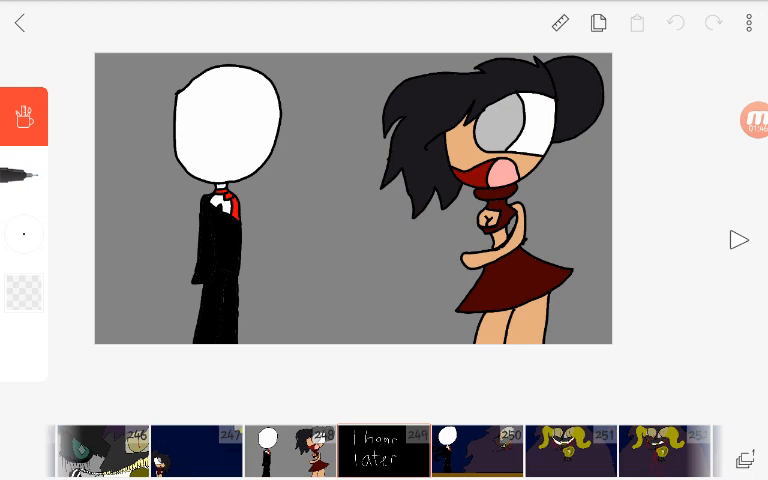
left_click(384, 450)
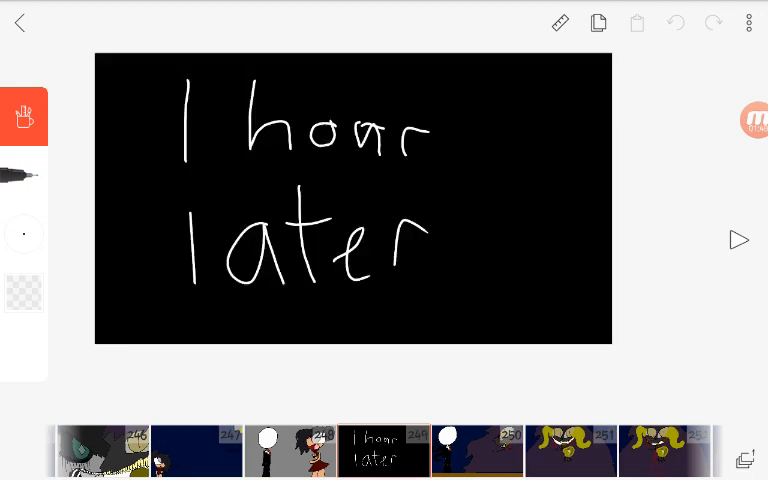